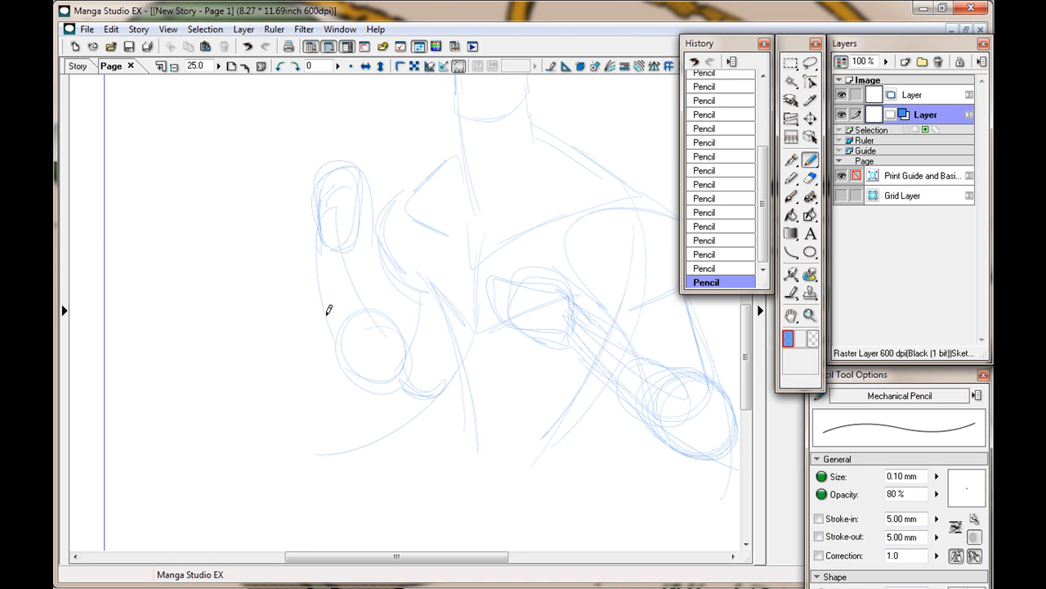
Rough out the squirrel's torso, arms and hands in blue Mechanical Pencil on the sketch layer.
left_click(219, 65)
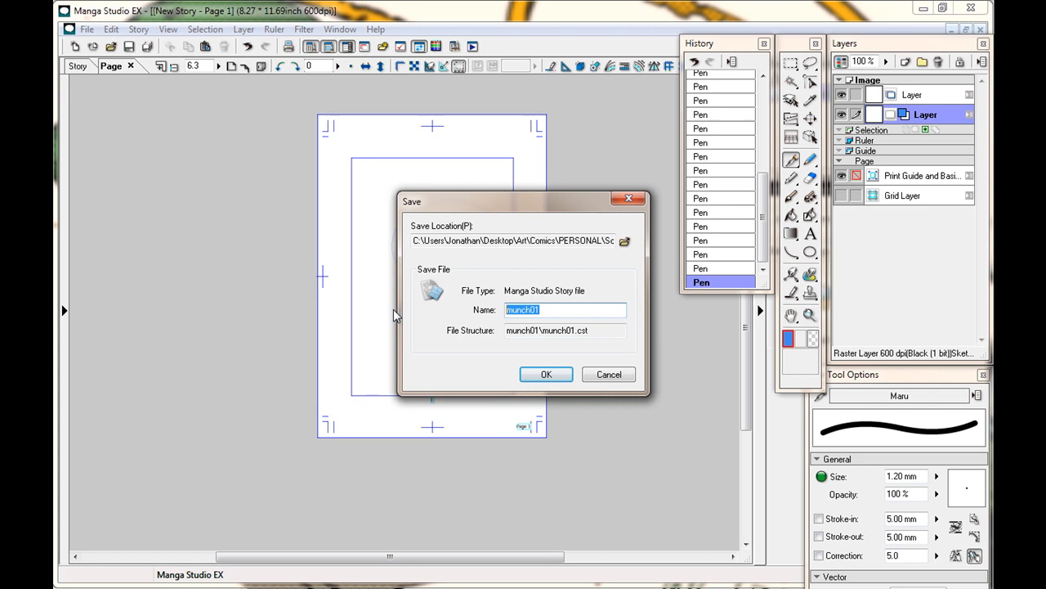
Save the comic page as a Manga Studio story file named munch01.
left_click(546, 373)
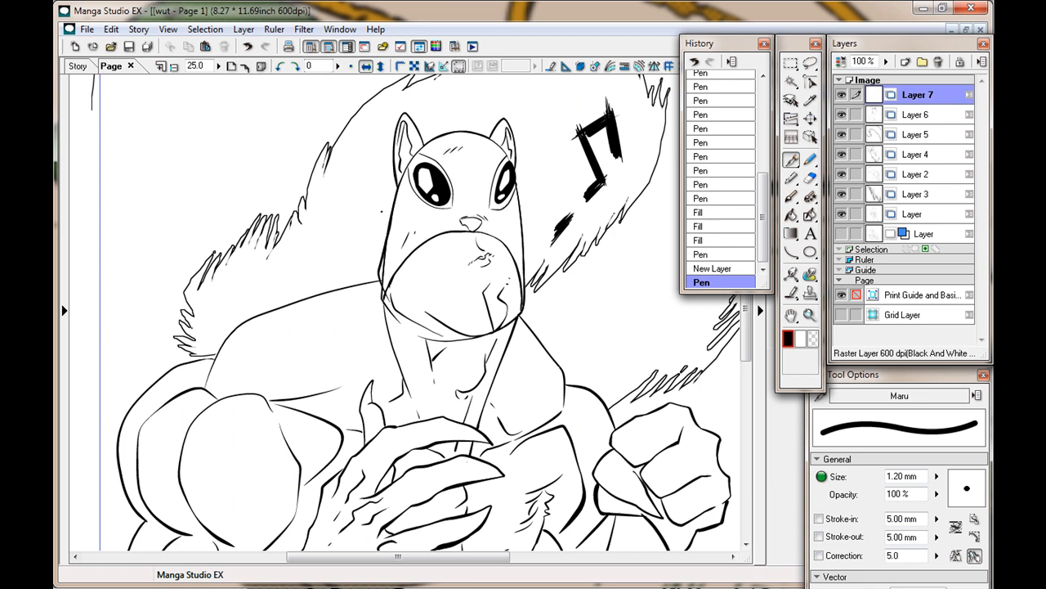
Ink the squirrel's face, musical note, fists and forearm fur with the Maru pen on Layer 7.
scroll("down", 3)
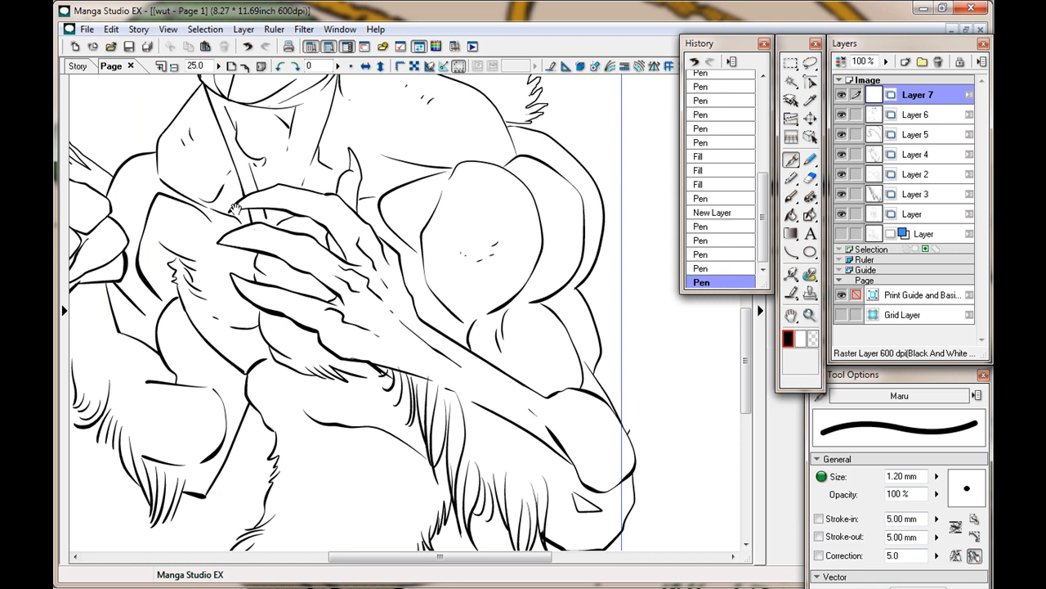